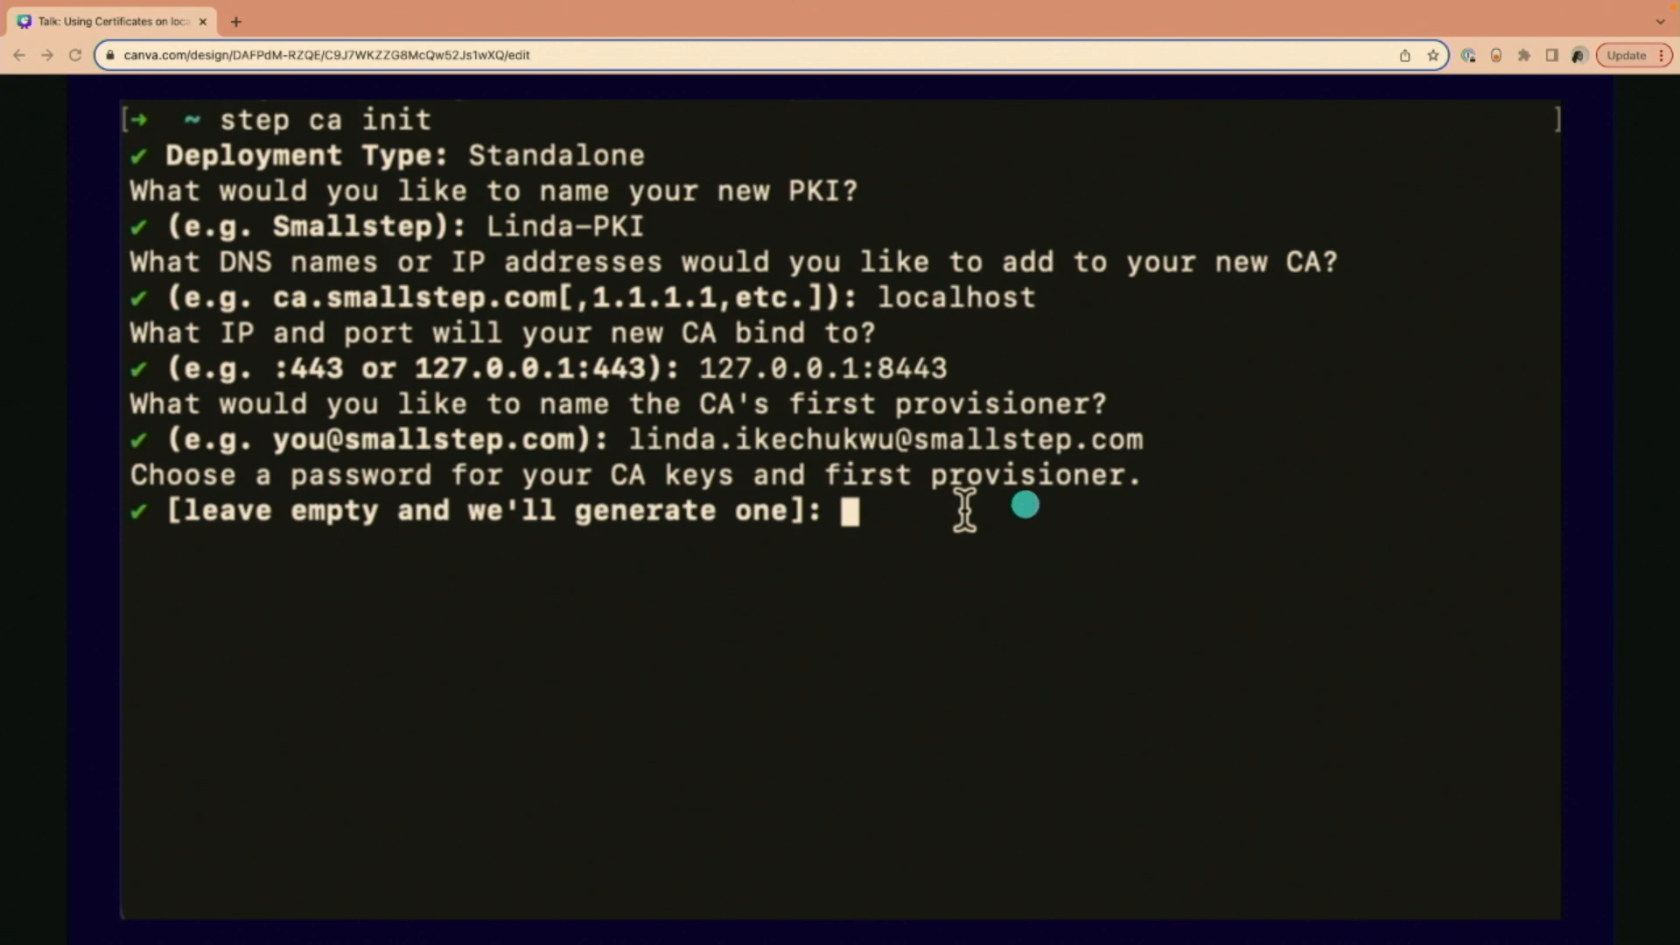
{"action": "mouse_move", "coordinate": [1144, 501]}
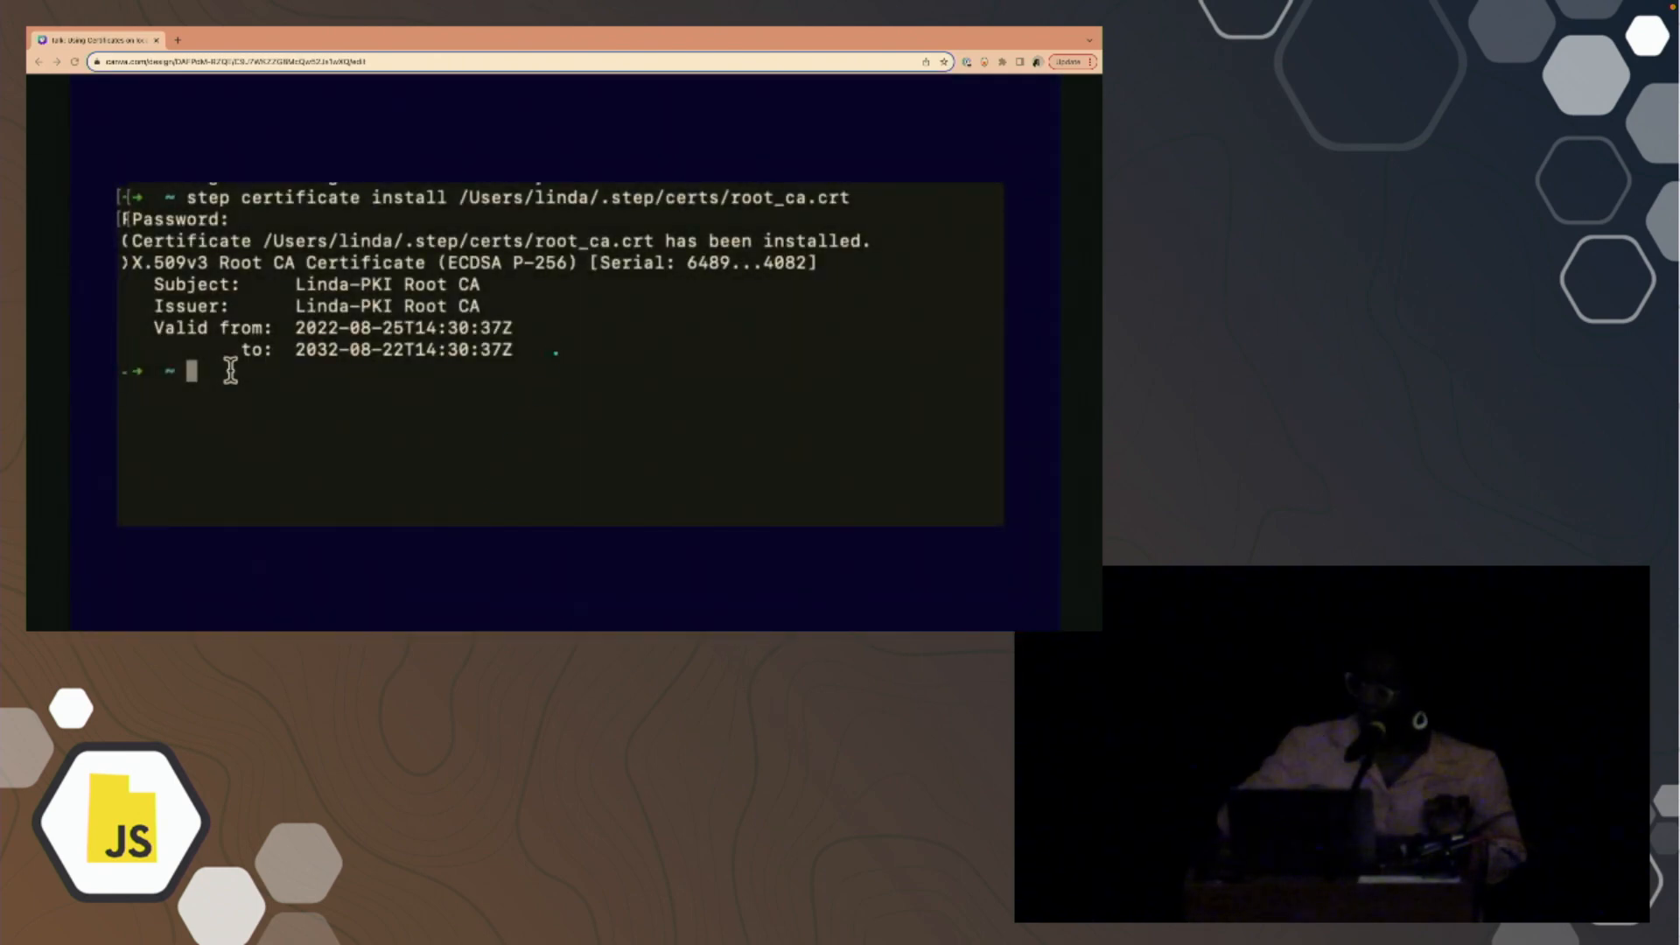
{"action": "mouse_move", "coordinate": [203, 269]}
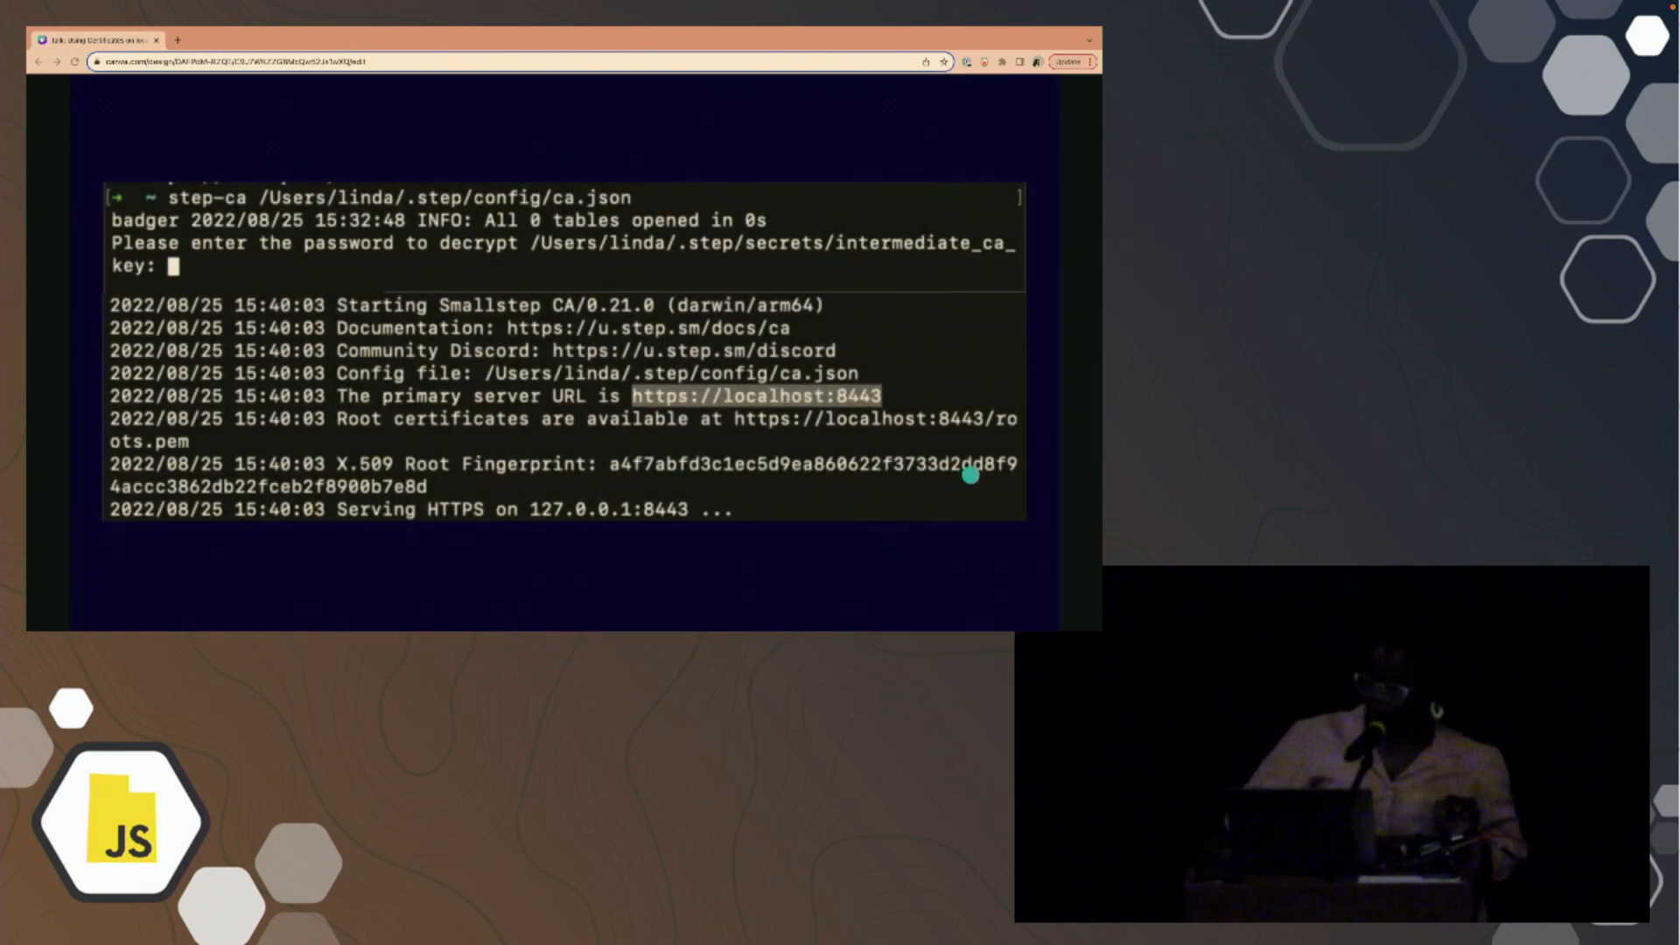
{"action": "mouse_move", "coordinate": [658, 355]}
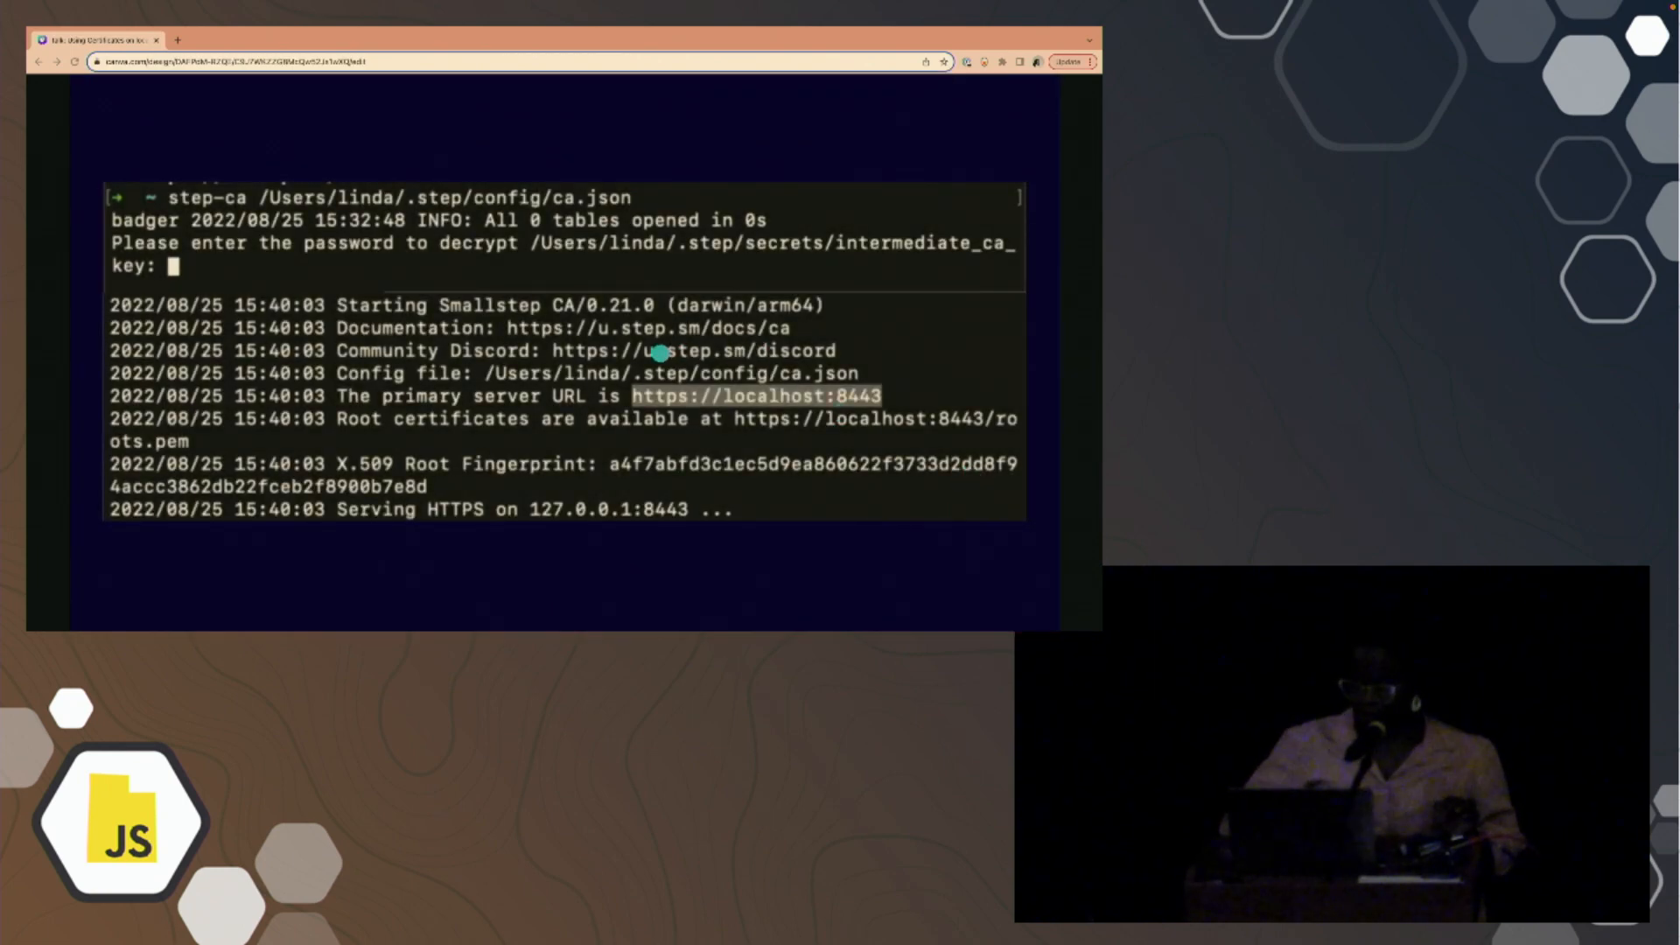
{"action": "mouse_move", "coordinate": [830, 532]}
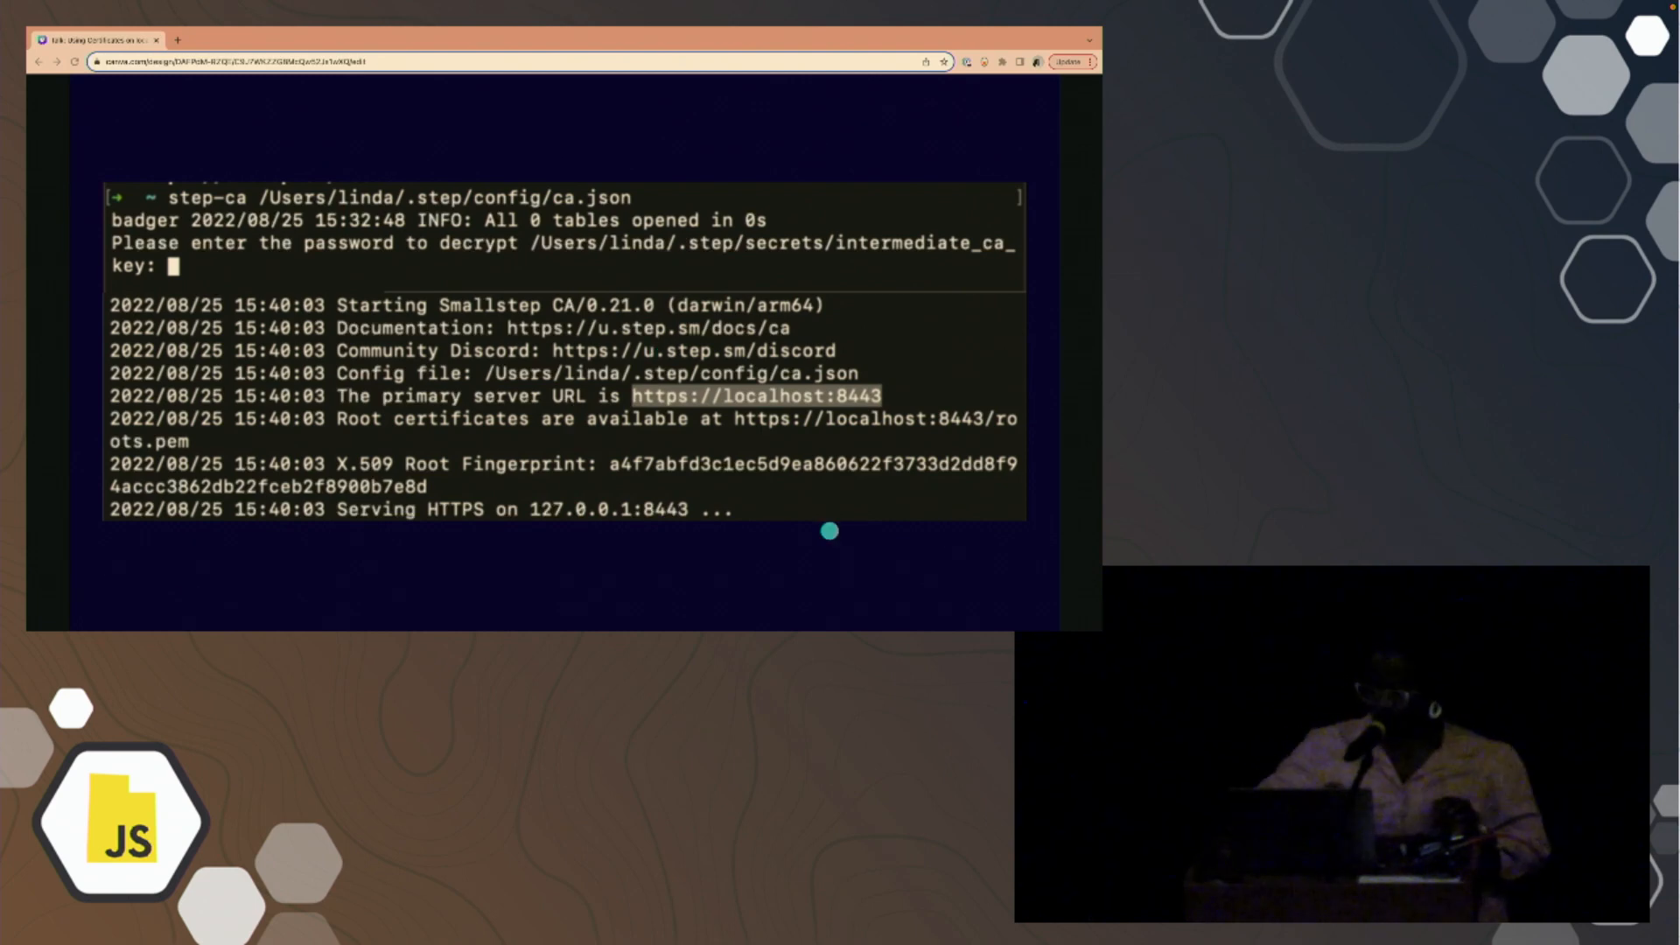